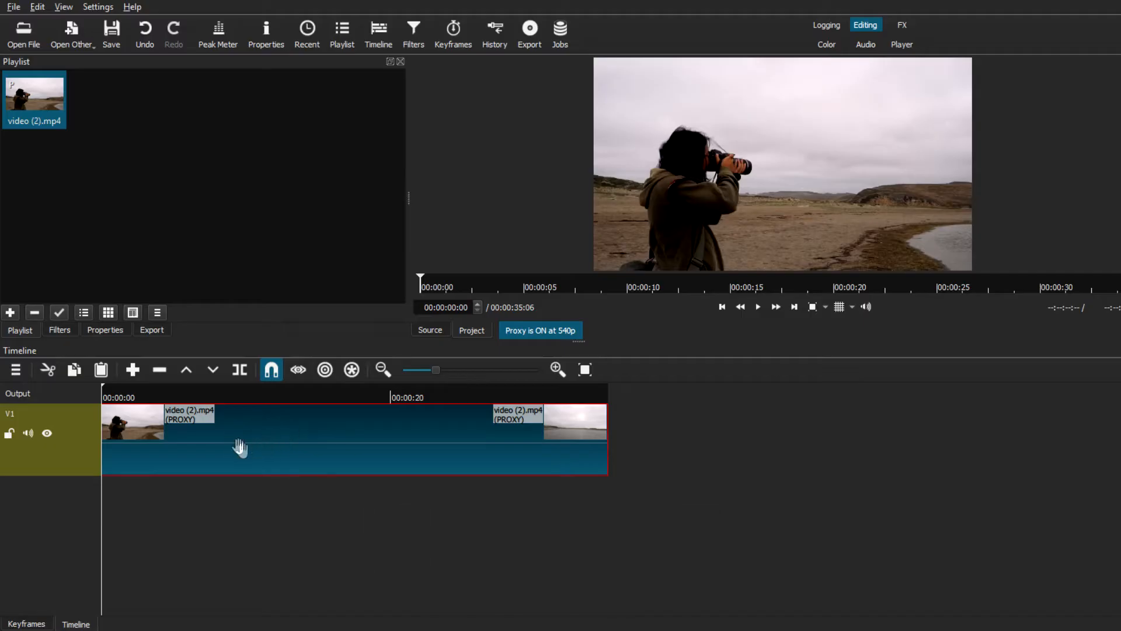
{"action": "mouse_move", "coordinate": [195, 387]}
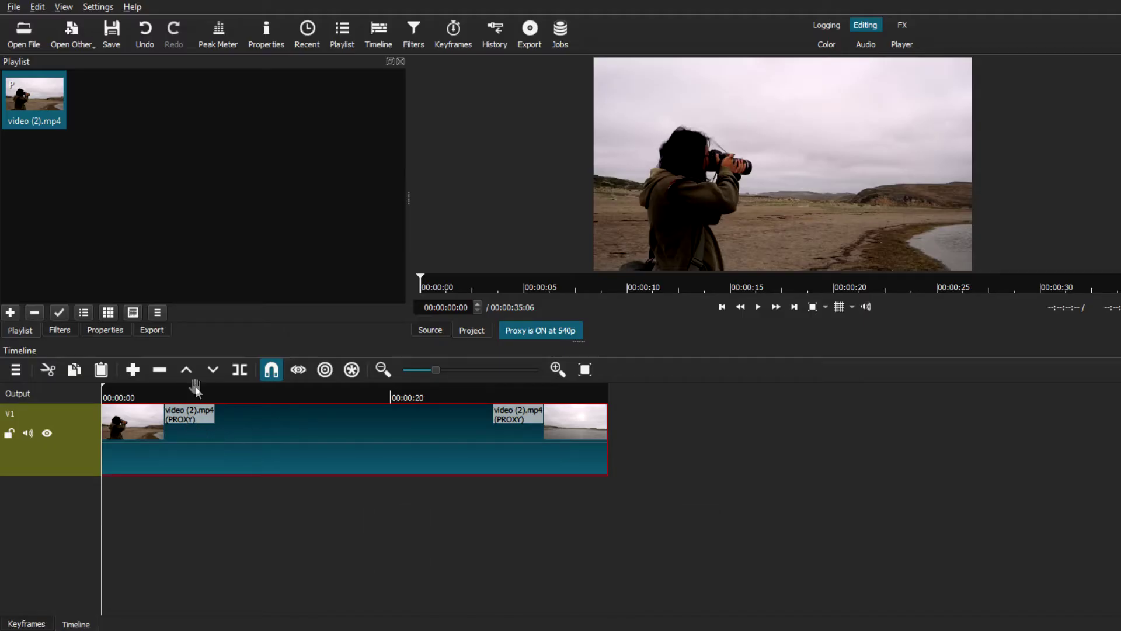
- Split the timeline clip at the playhead and select the middle piece
{"action": "left_click", "coordinate": [187, 396]}
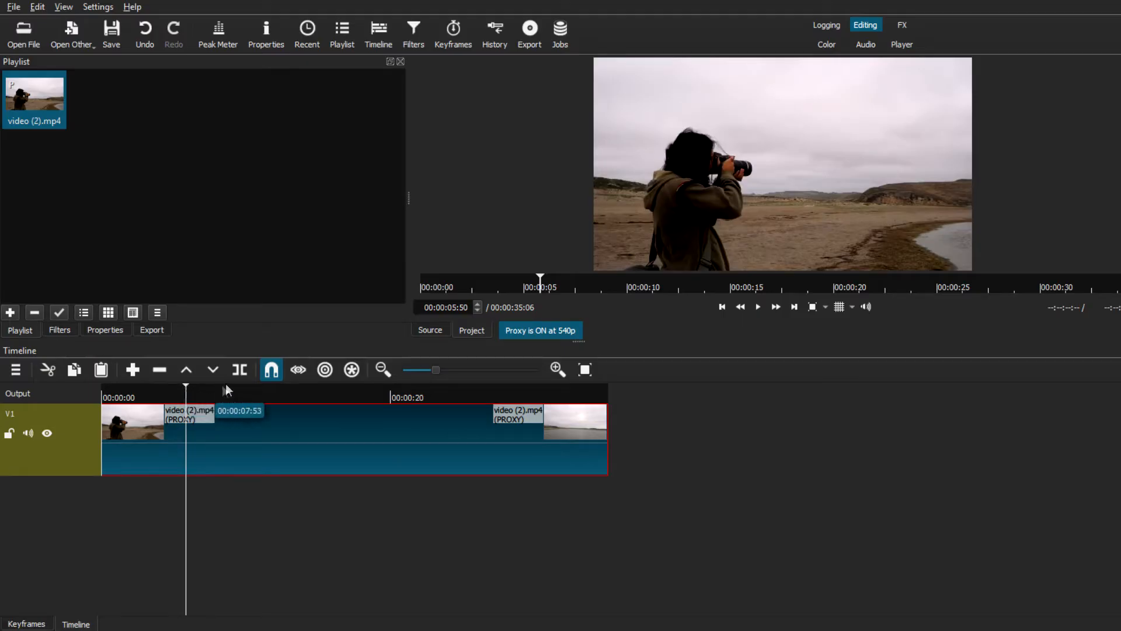
{"action": "left_click", "coordinate": [239, 370]}
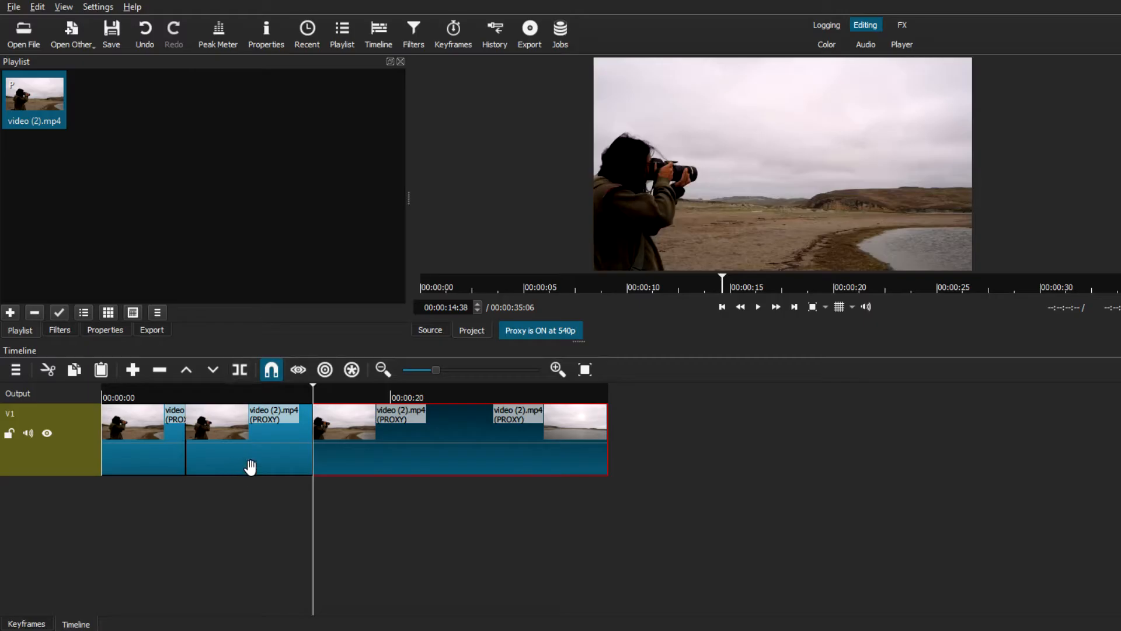
{"action": "left_click", "coordinate": [249, 466]}
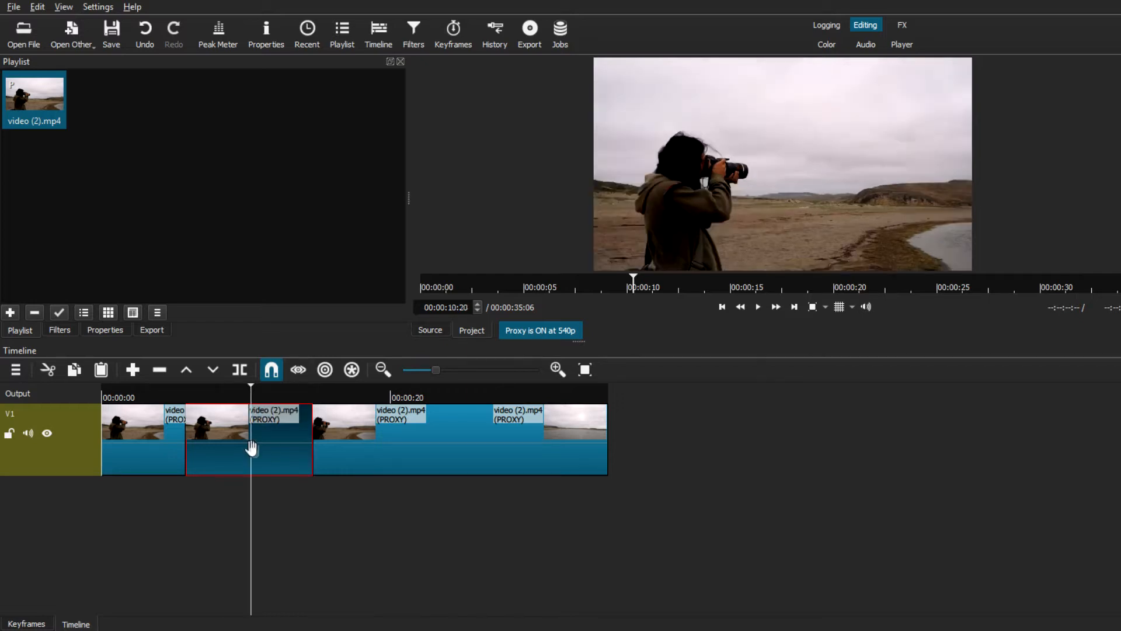
{"action": "mouse_move", "coordinate": [230, 487]}
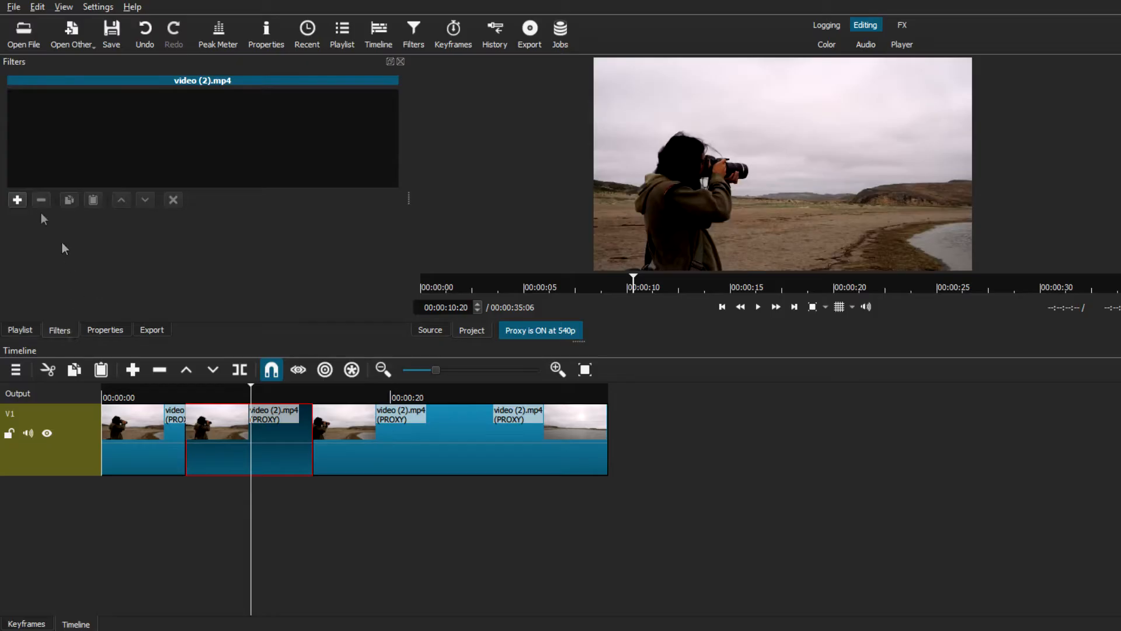
- Search filters for 'size' and apply Size, Position & Rotate to the middle piece
{"action": "left_click", "coordinate": [17, 199]}
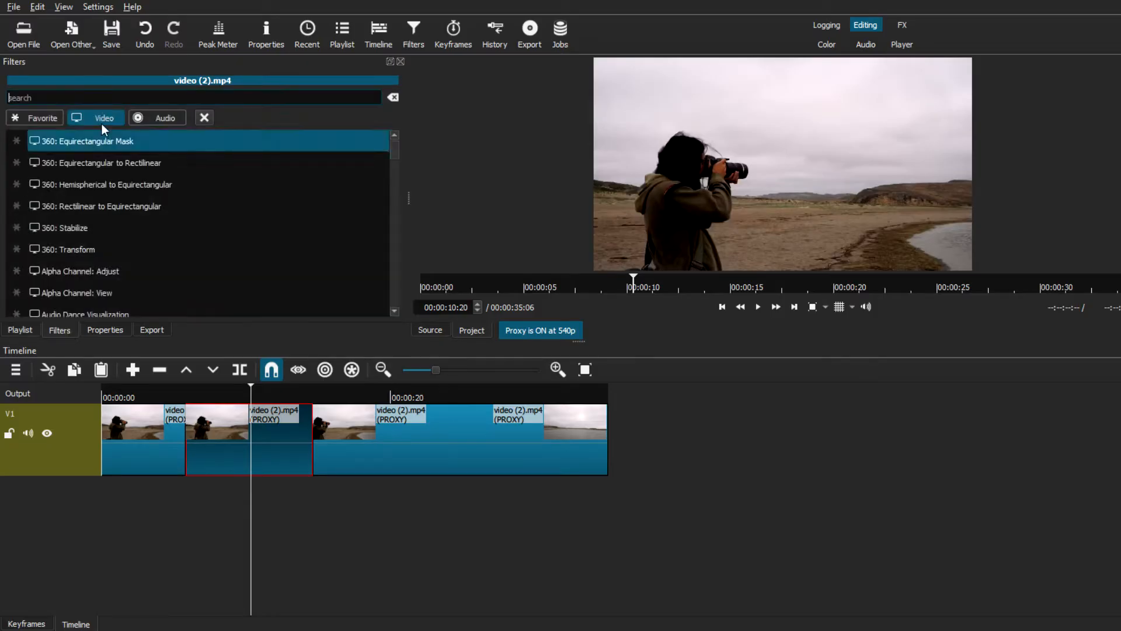
{"action": "type", "text": "size"}
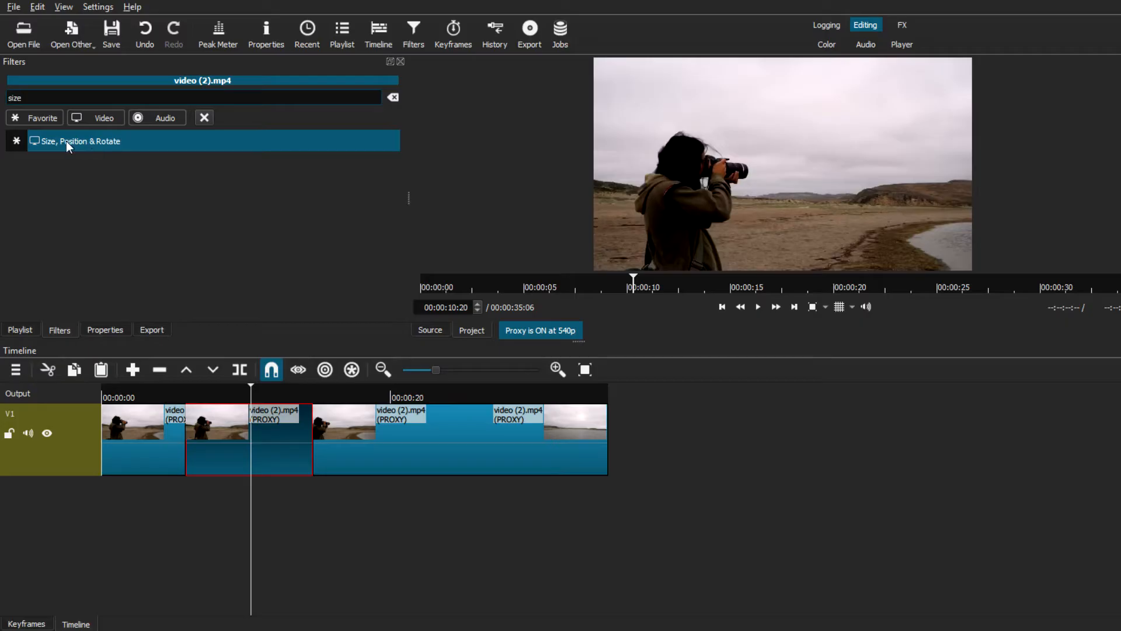
{"action": "left_click", "coordinate": [69, 141]}
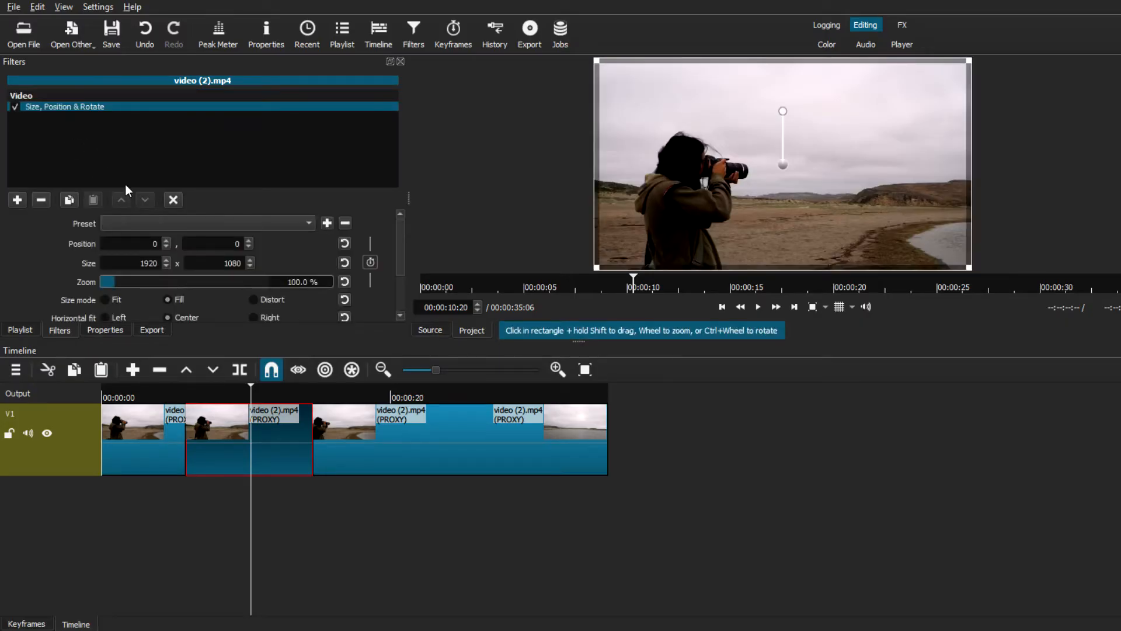
{"action": "mouse_move", "coordinate": [227, 162]}
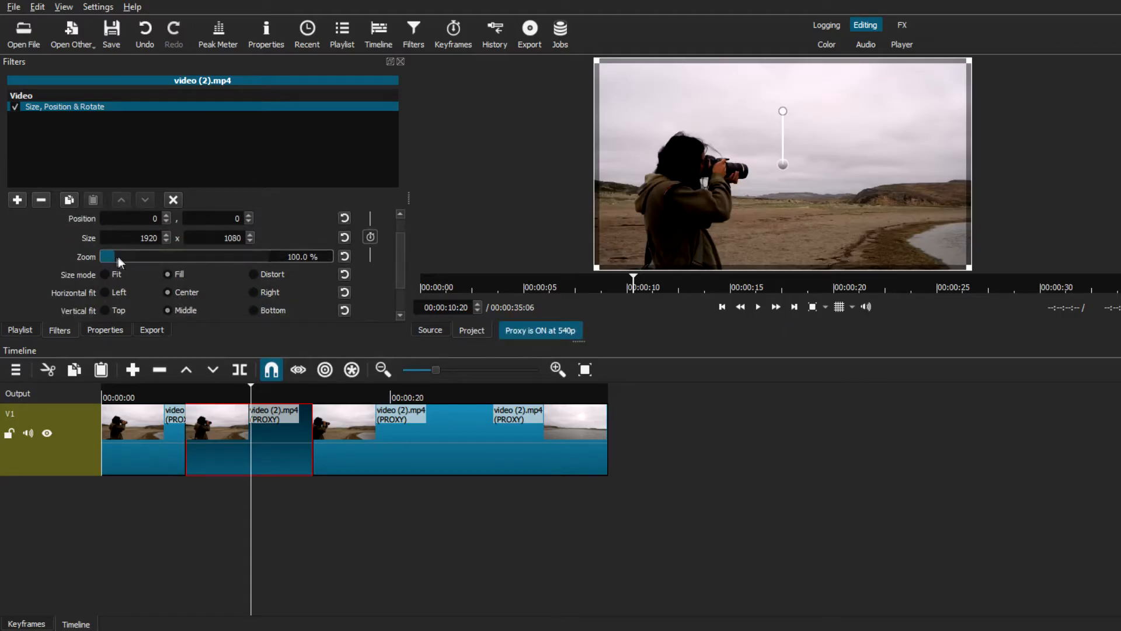
- Set the Size, Position & Rotate zoom to 152%
{"action": "left_click_drag", "start_coordinate": [108, 256], "coordinate": [123, 256]}
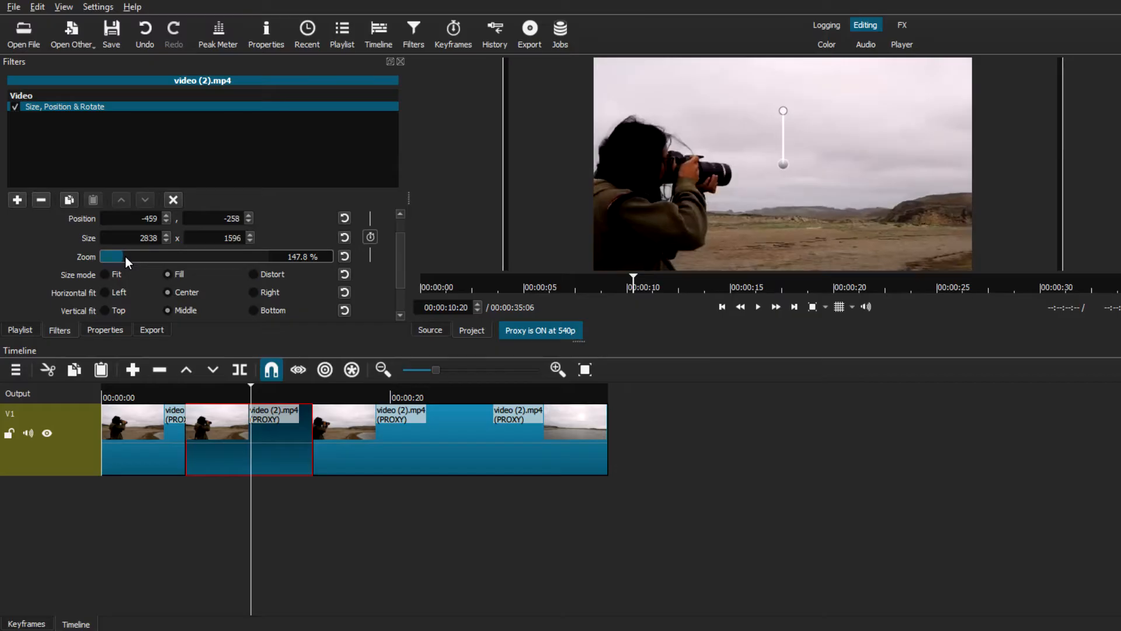
{"action": "left_click_drag", "start_coordinate": [121, 256], "coordinate": [254, 256]}
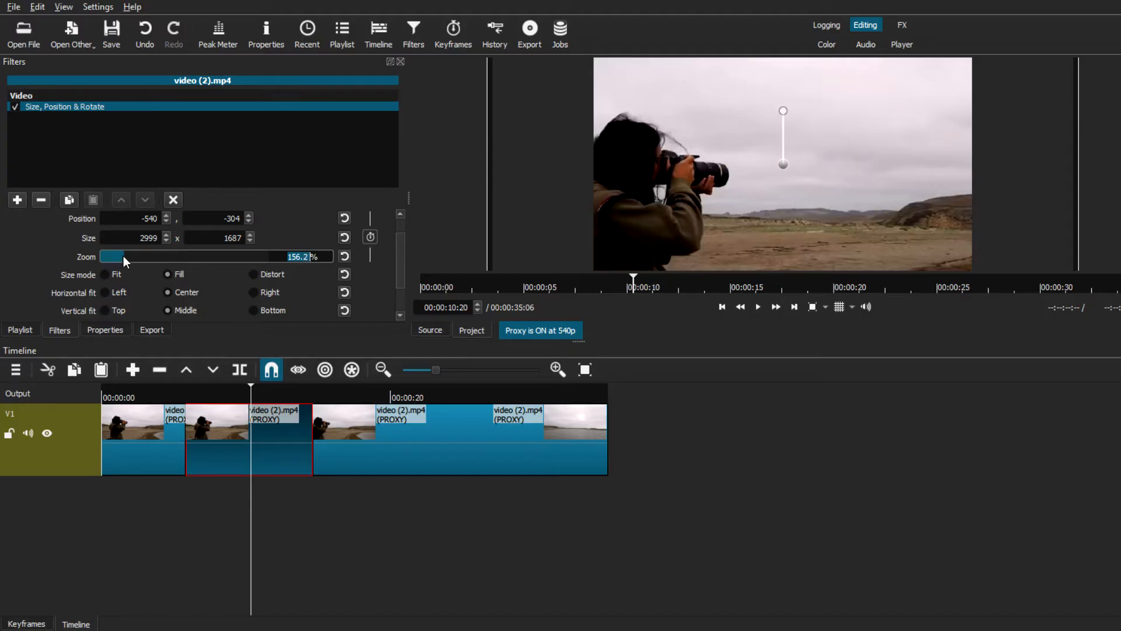
{"action": "left_click_drag", "start_coordinate": [115, 256], "coordinate": [128, 256]}
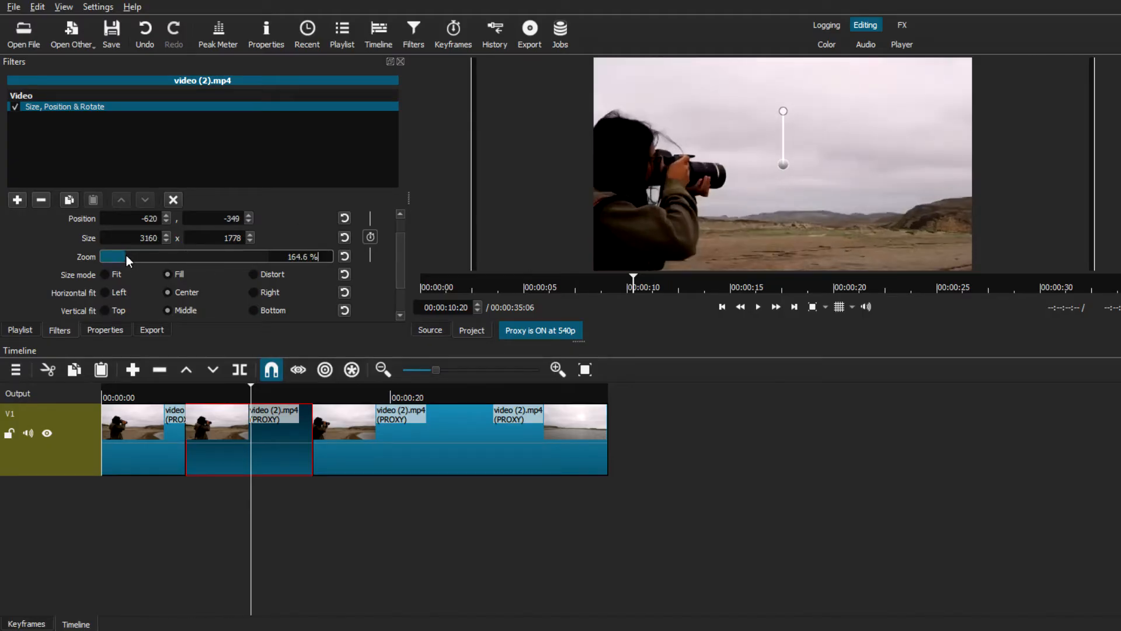
{"action": "left_click_drag", "start_coordinate": [125, 257], "coordinate": [118, 257]}
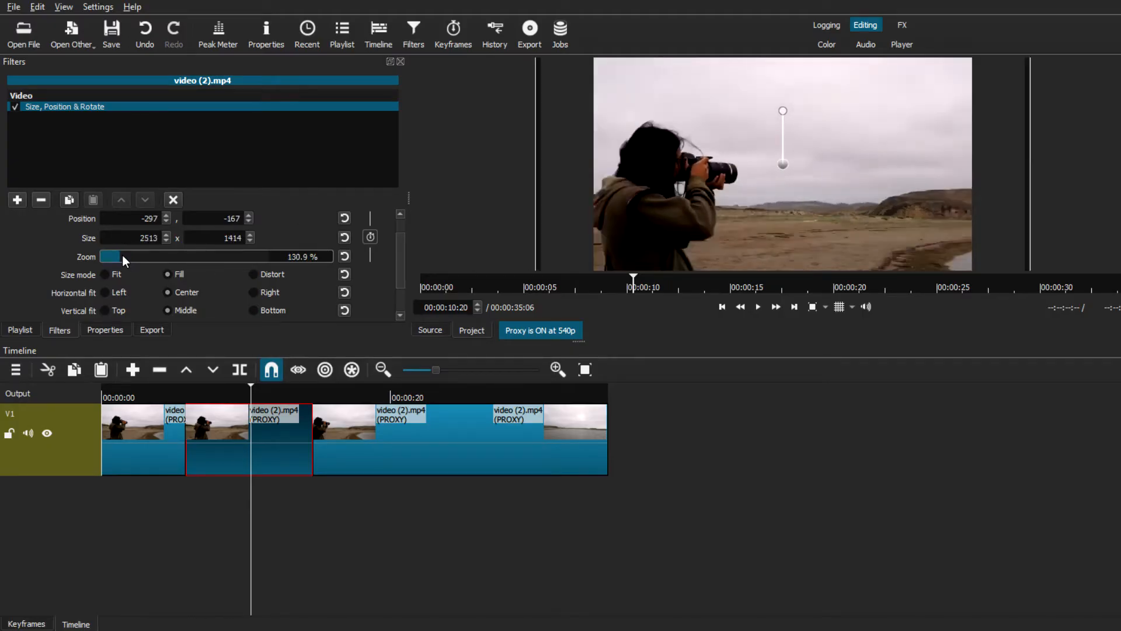
{"action": "left_click_drag", "start_coordinate": [111, 256], "coordinate": [128, 256]}
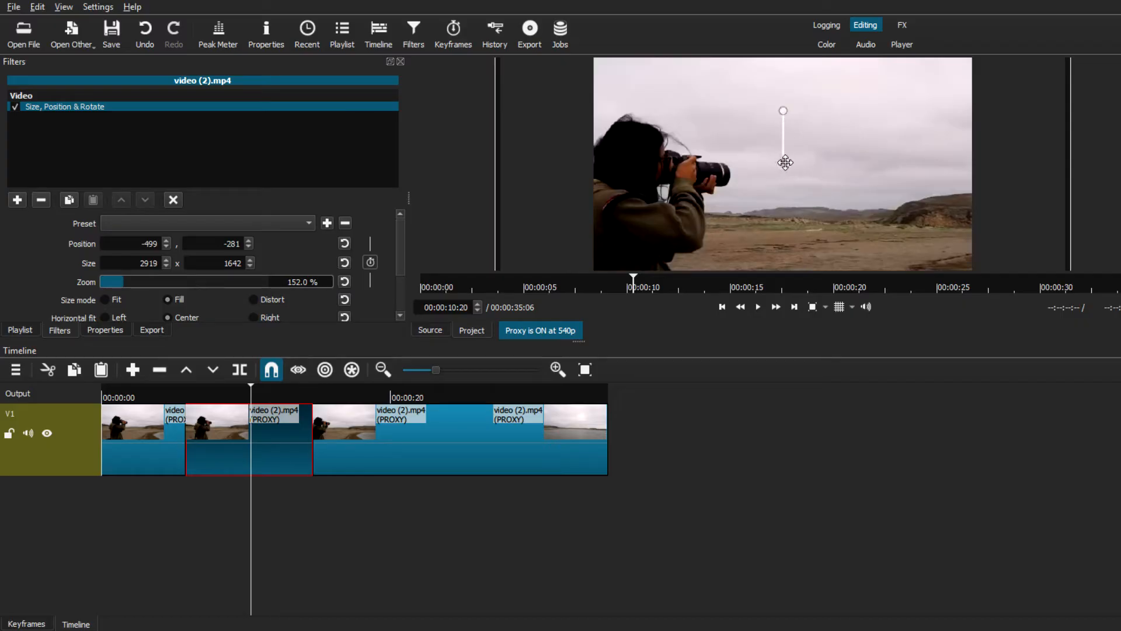
- Shift the zoomed picture right so the photographer sits nearer the centre
{"action": "left_click_drag", "start_coordinate": [783, 162], "coordinate": [822, 166]}
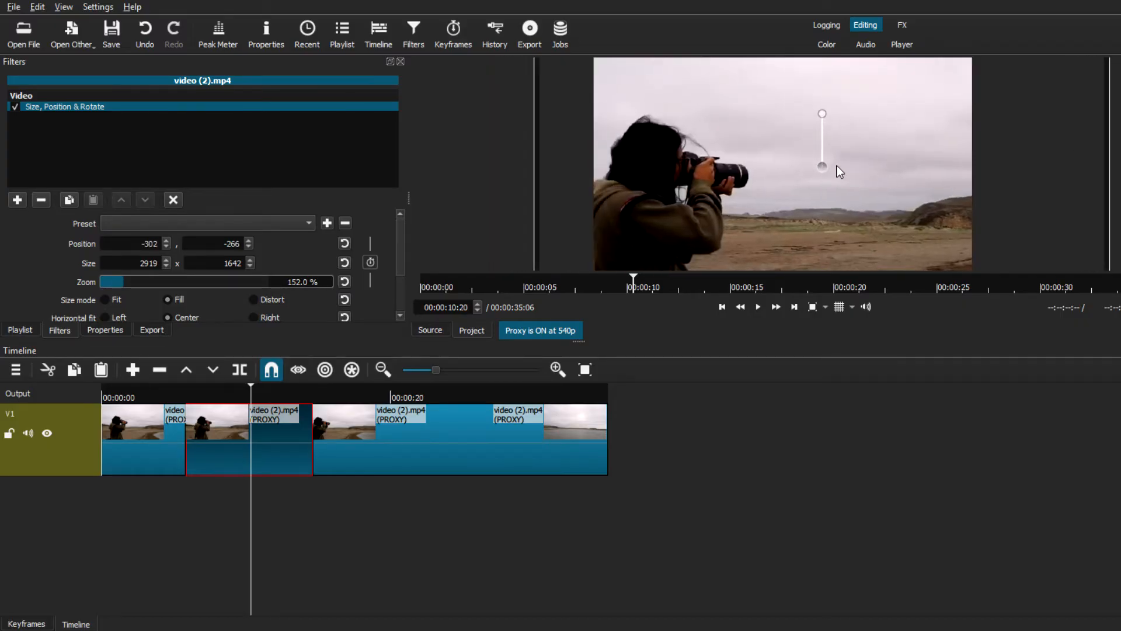
{"action": "left_click_drag", "start_coordinate": [822, 165], "coordinate": [862, 169]}
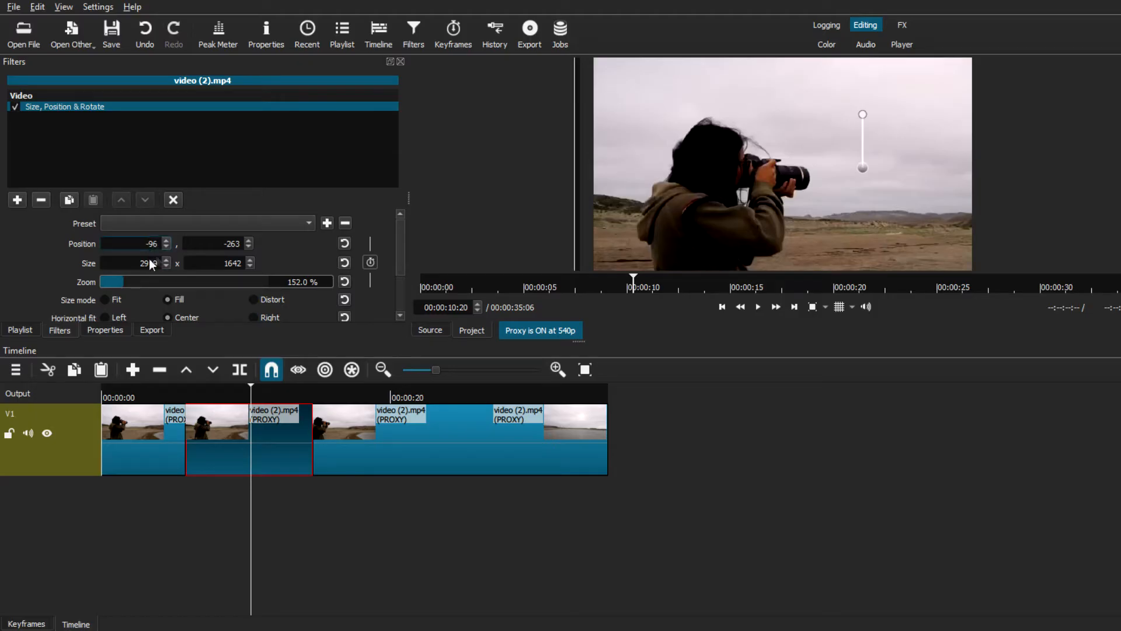
{"action": "triple_click", "coordinate": [131, 262]}
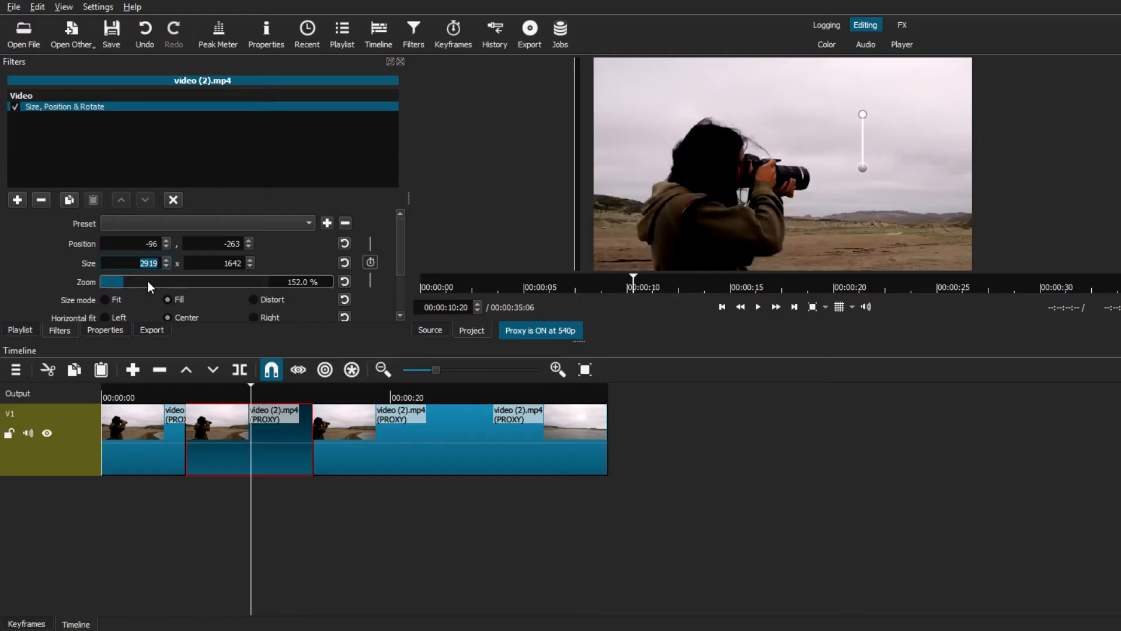
- Move the playhead back near the start of the middle clip
{"action": "left_click", "coordinate": [171, 397]}
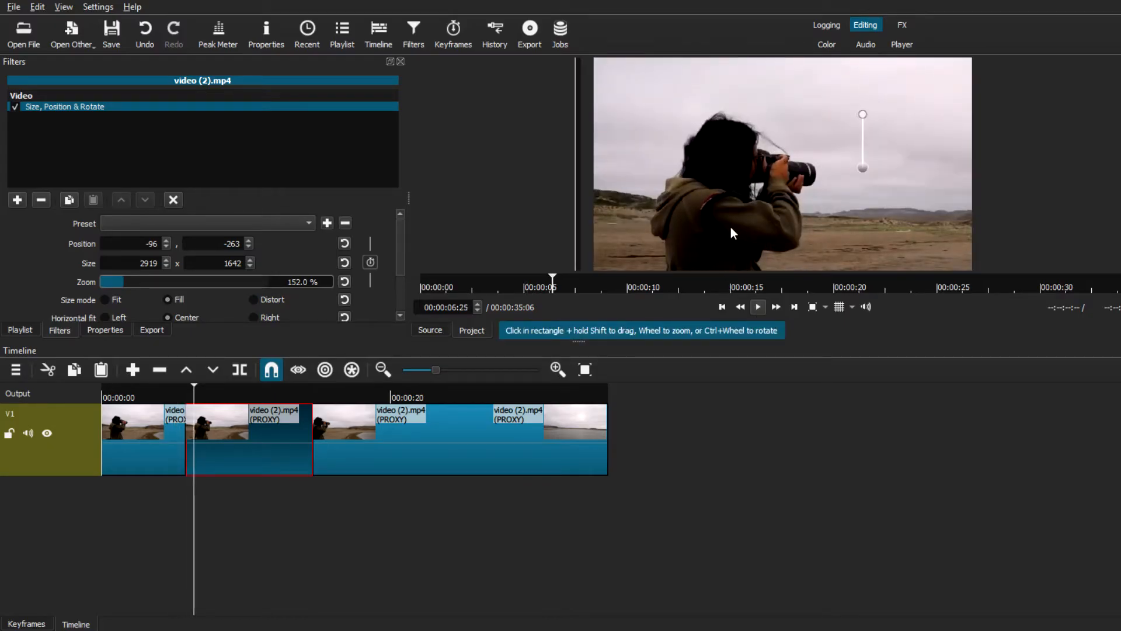
{"action": "mouse_move", "coordinate": [199, 464]}
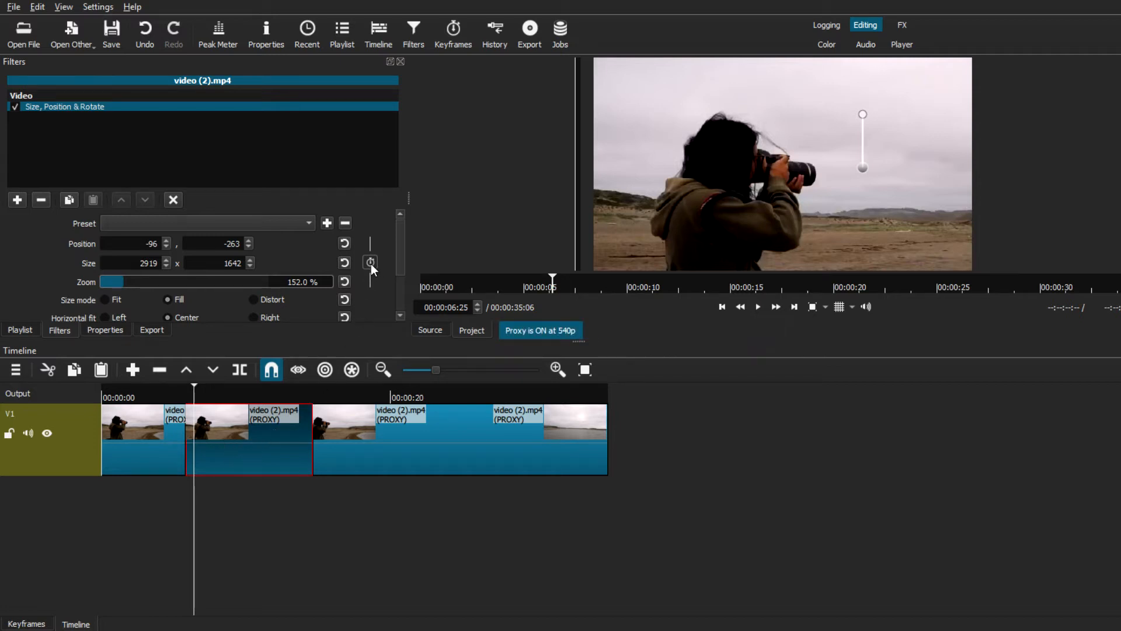
{"action": "mouse_move", "coordinate": [371, 263]}
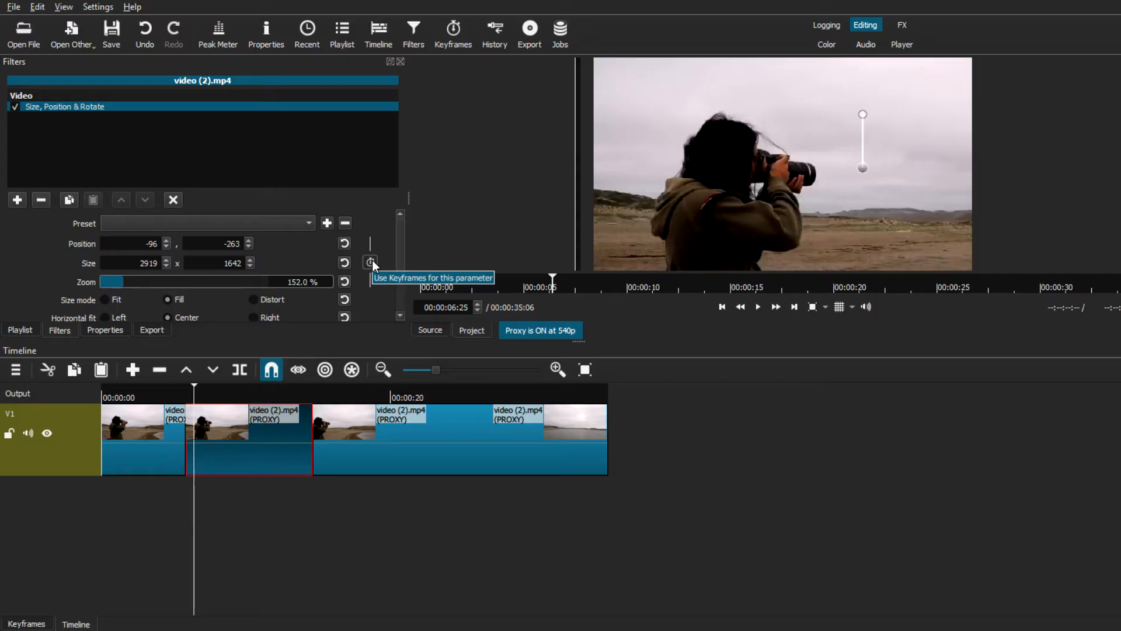
- Enable Size & Position keyframes and fit the whole clip in the Keyframes view
{"action": "left_click", "coordinate": [370, 262]}
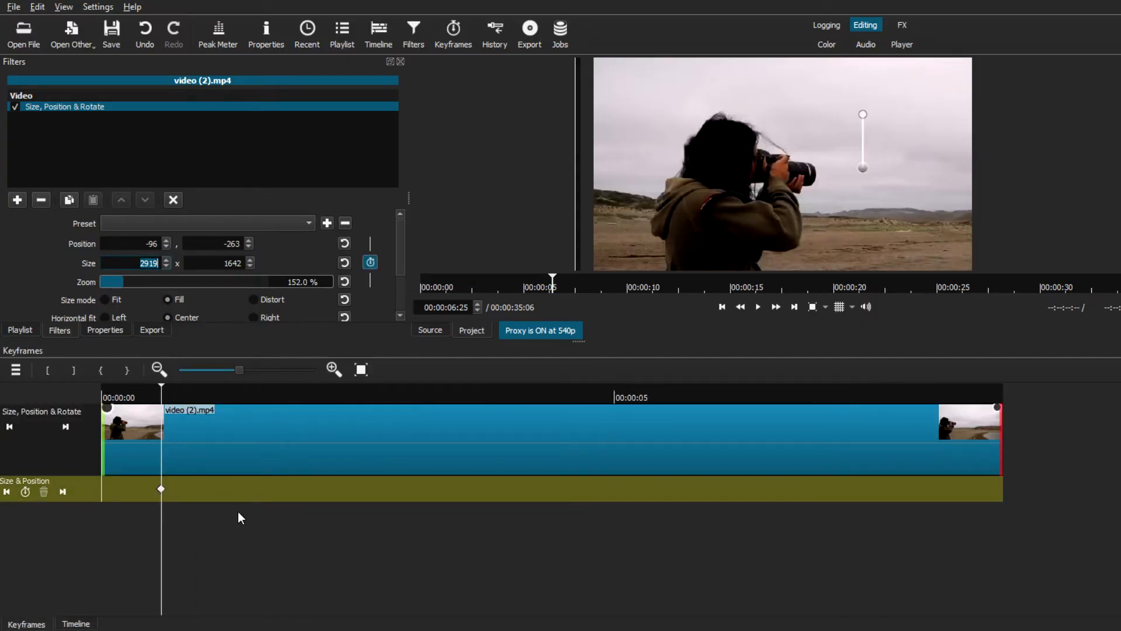
{"action": "left_click", "coordinate": [76, 622]}
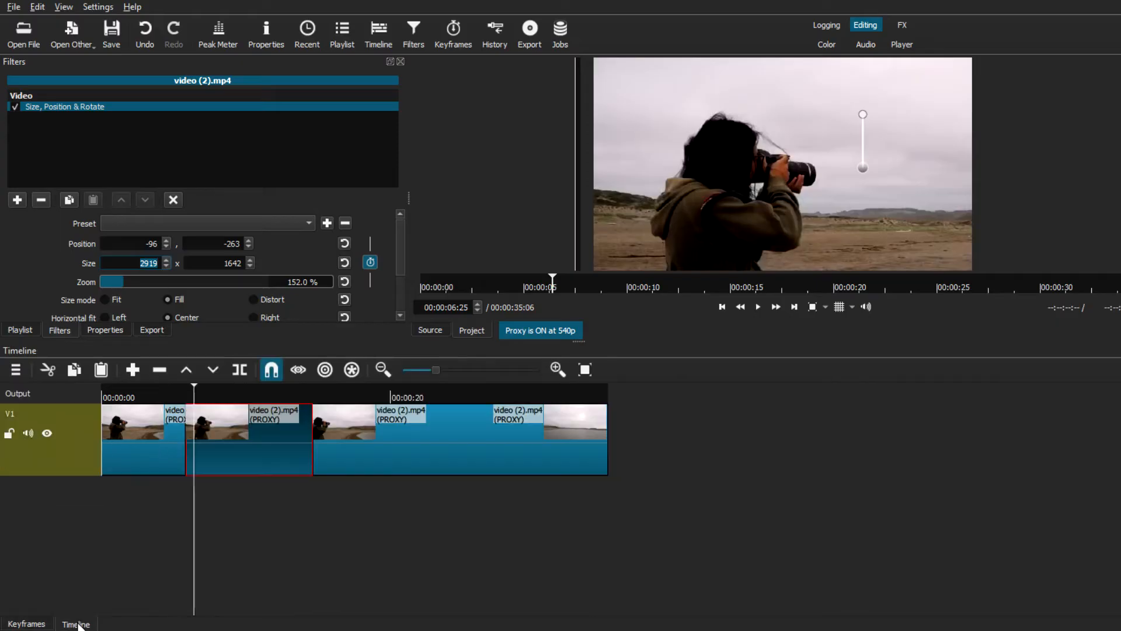
{"action": "left_click", "coordinate": [26, 623]}
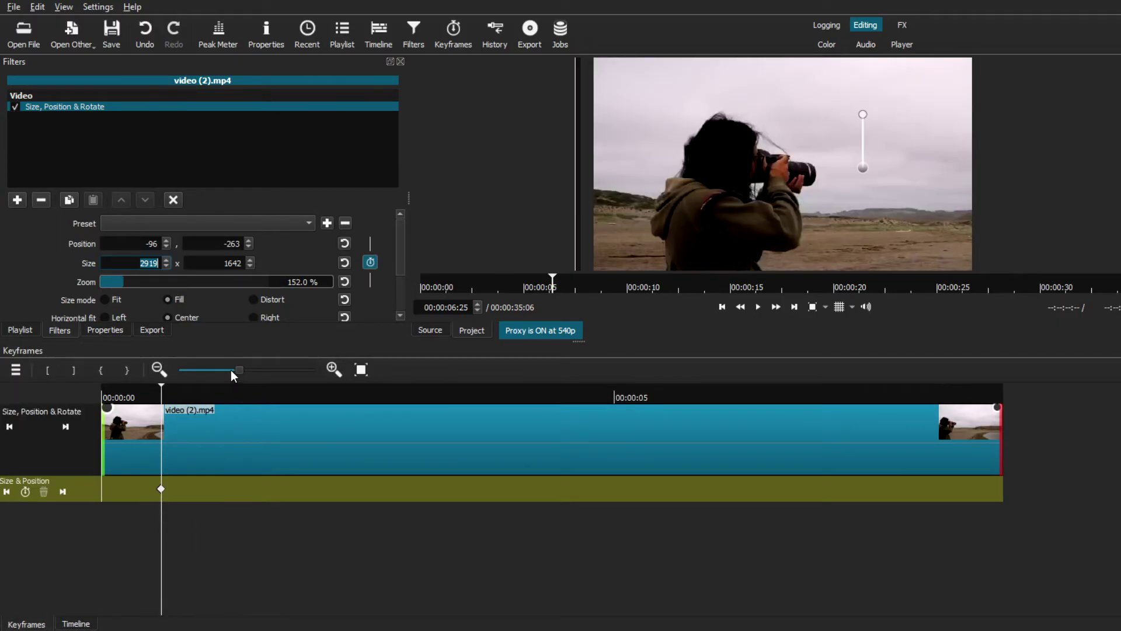
{"action": "left_click", "coordinate": [159, 370]}
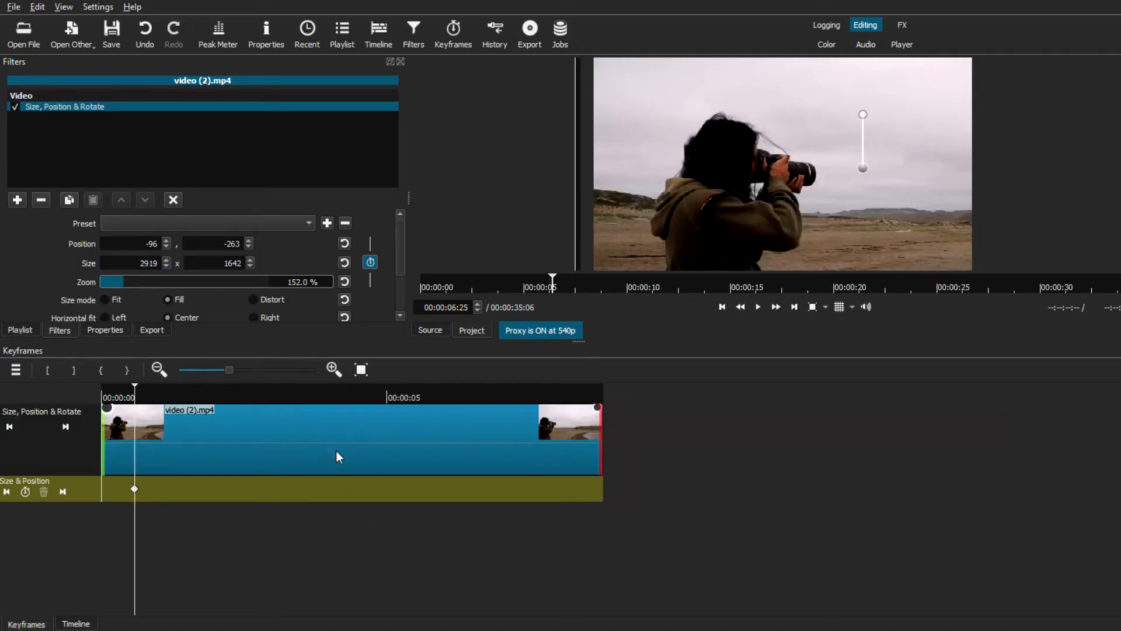
{"action": "mouse_move", "coordinate": [329, 540]}
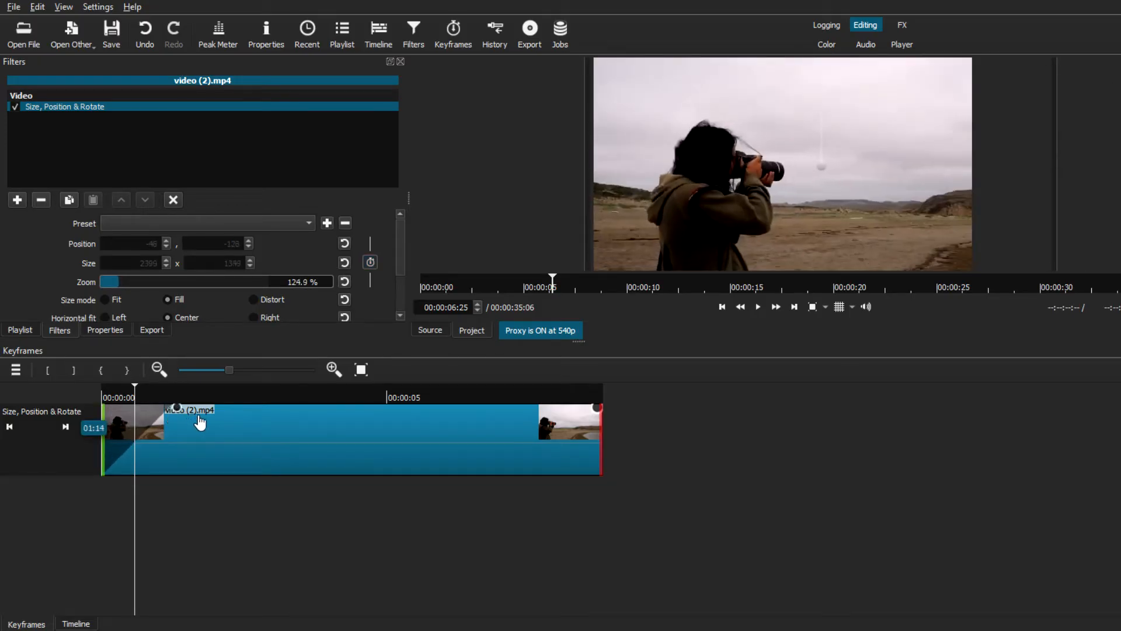
- Add a zoom-in ramp at the clip's start and a longer zoom-out ramp at its end
{"action": "left_click_drag", "start_coordinate": [177, 408], "coordinate": [203, 408]}
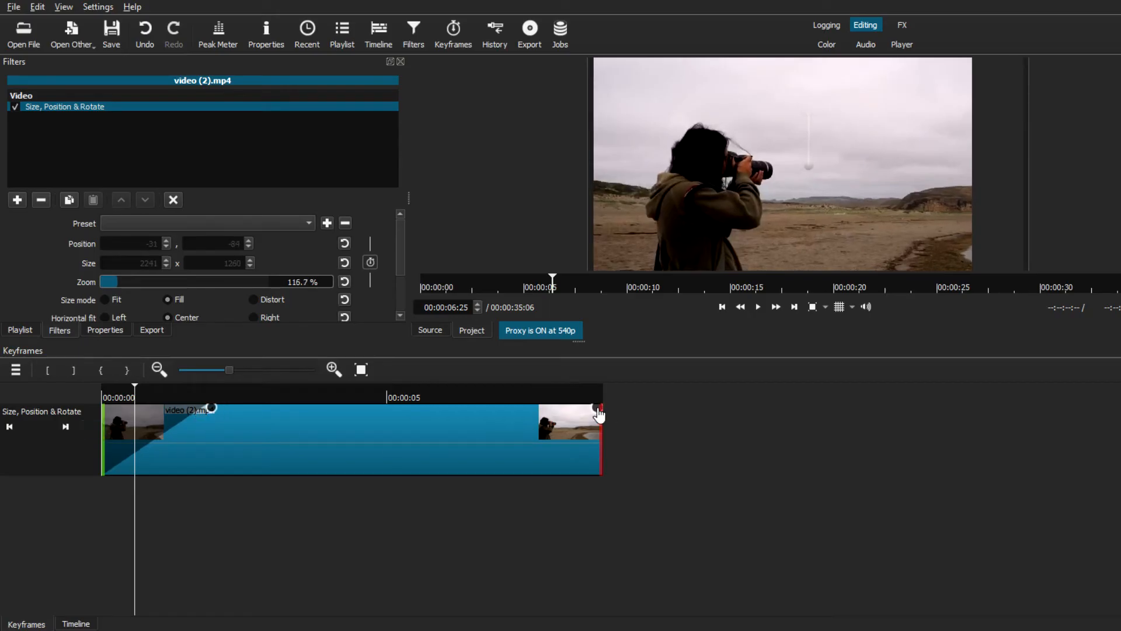
{"action": "left_click_drag", "start_coordinate": [599, 411], "coordinate": [540, 411]}
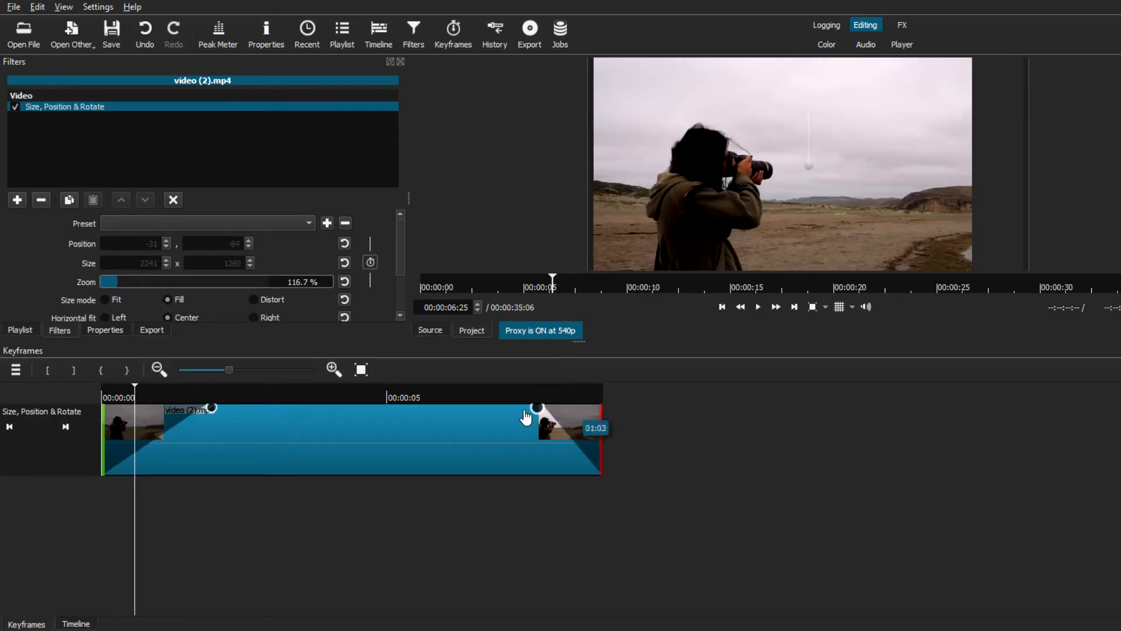
{"action": "left_click_drag", "start_coordinate": [540, 410], "coordinate": [504, 410]}
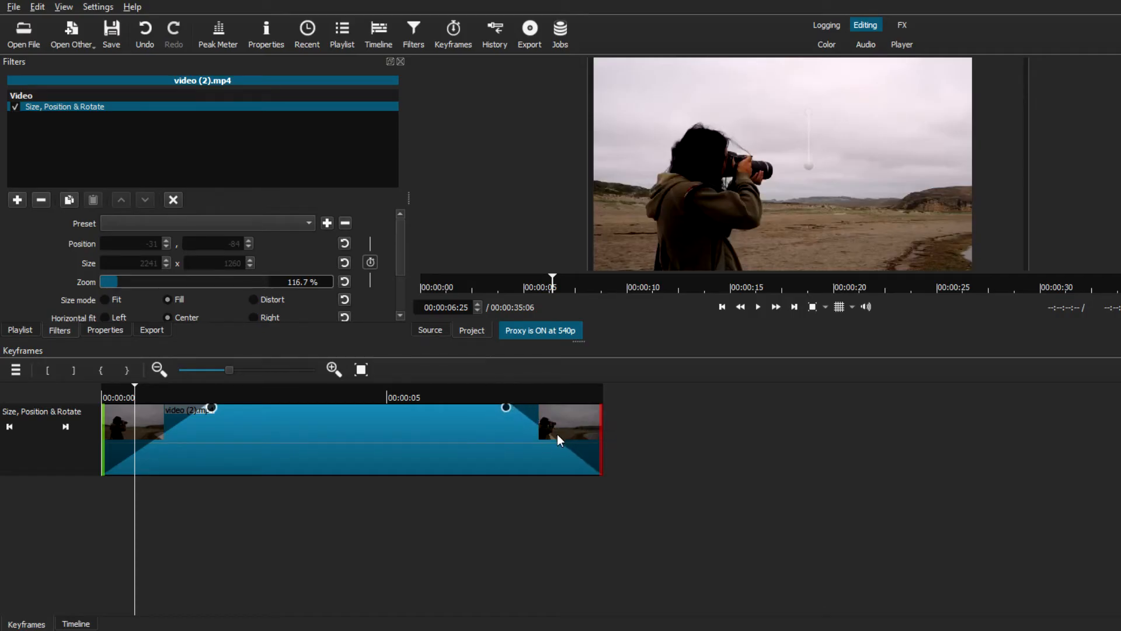
{"action": "left_click", "coordinate": [76, 623]}
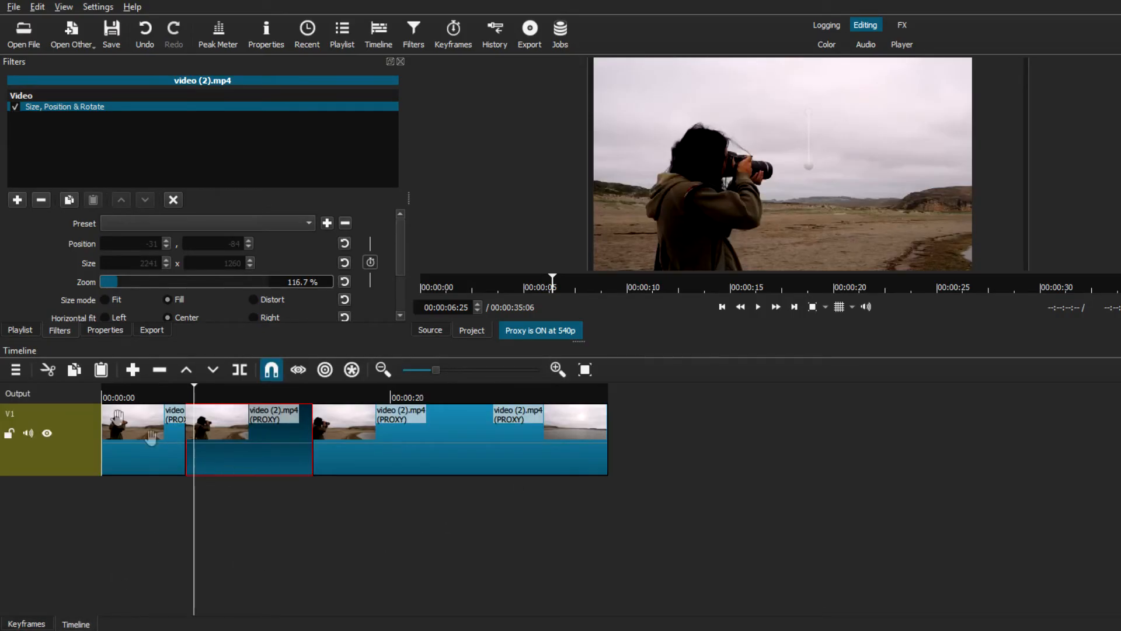
{"action": "left_click", "coordinate": [341, 28]}
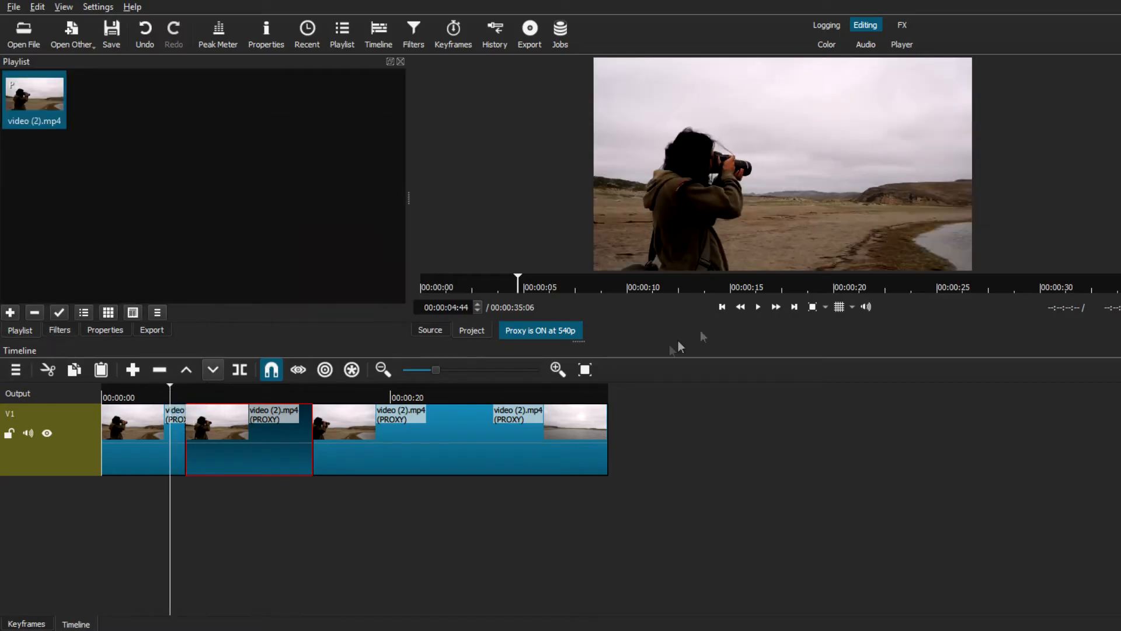
{"action": "left_click", "coordinate": [757, 307]}
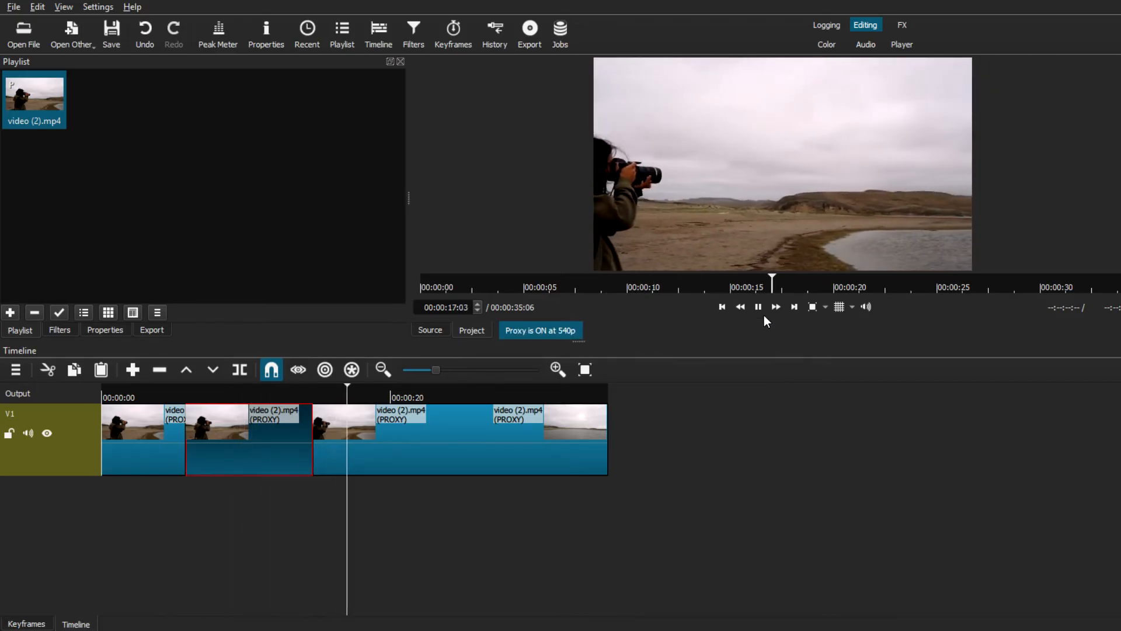
{"action": "left_click", "coordinate": [758, 307]}
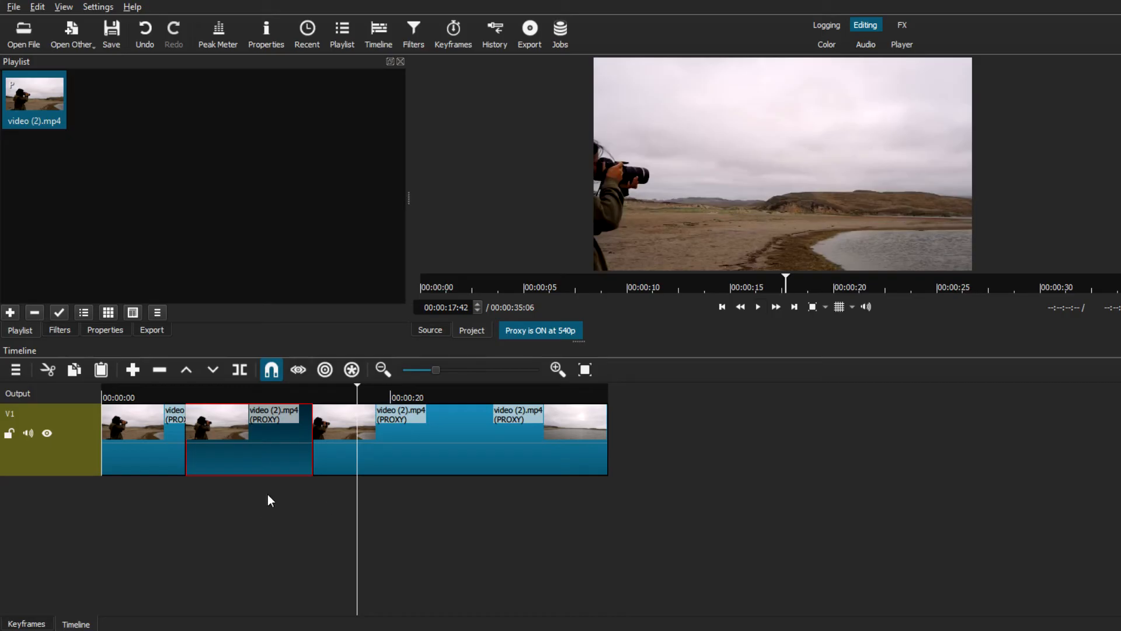
{"action": "left_click", "coordinate": [253, 397]}
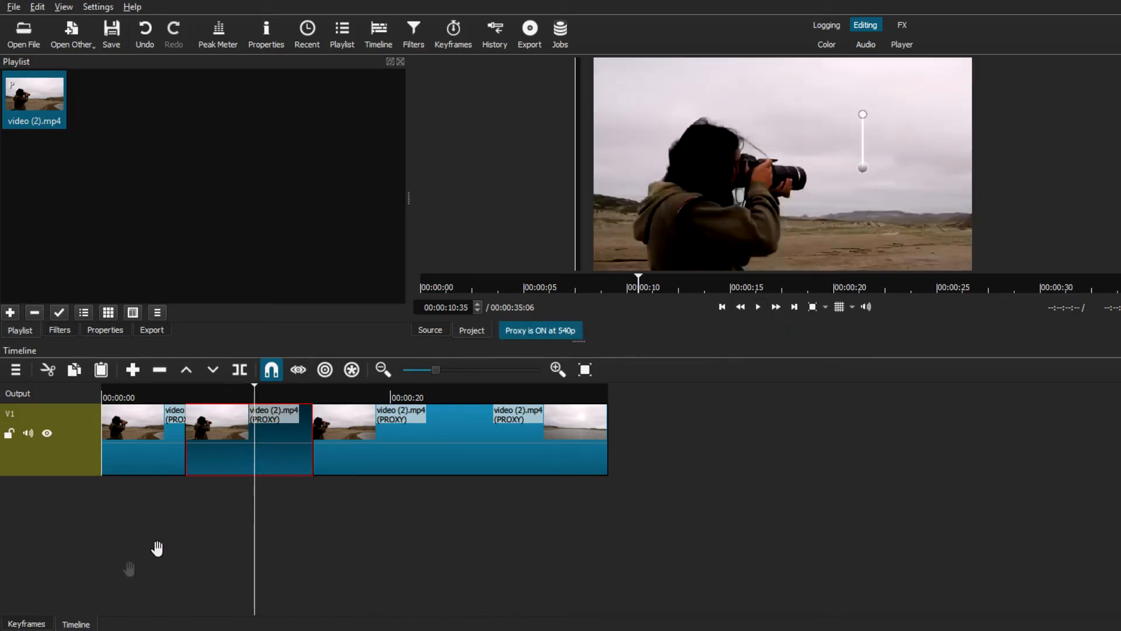
{"action": "left_click", "coordinate": [452, 28]}
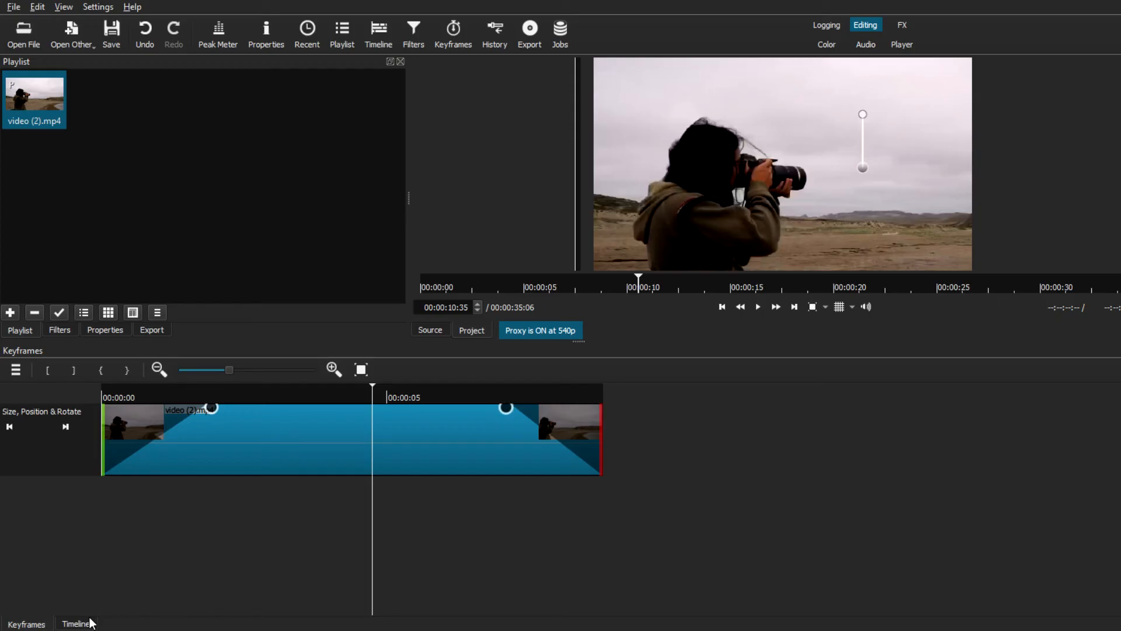
{"action": "left_click", "coordinate": [77, 623]}
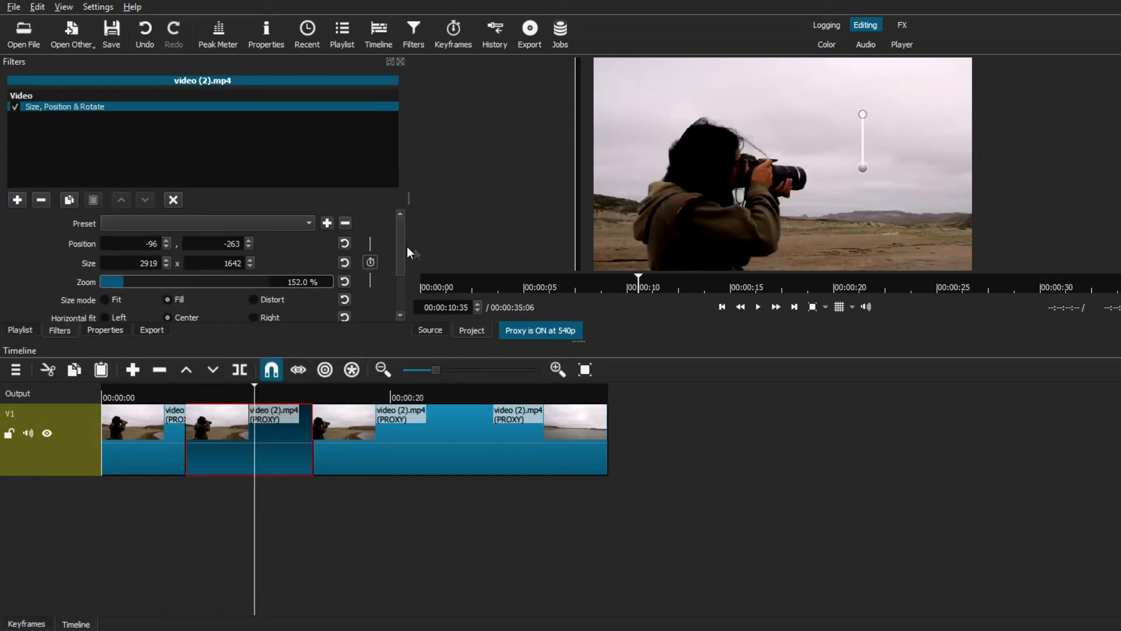
{"action": "triple_click", "coordinate": [132, 263]}
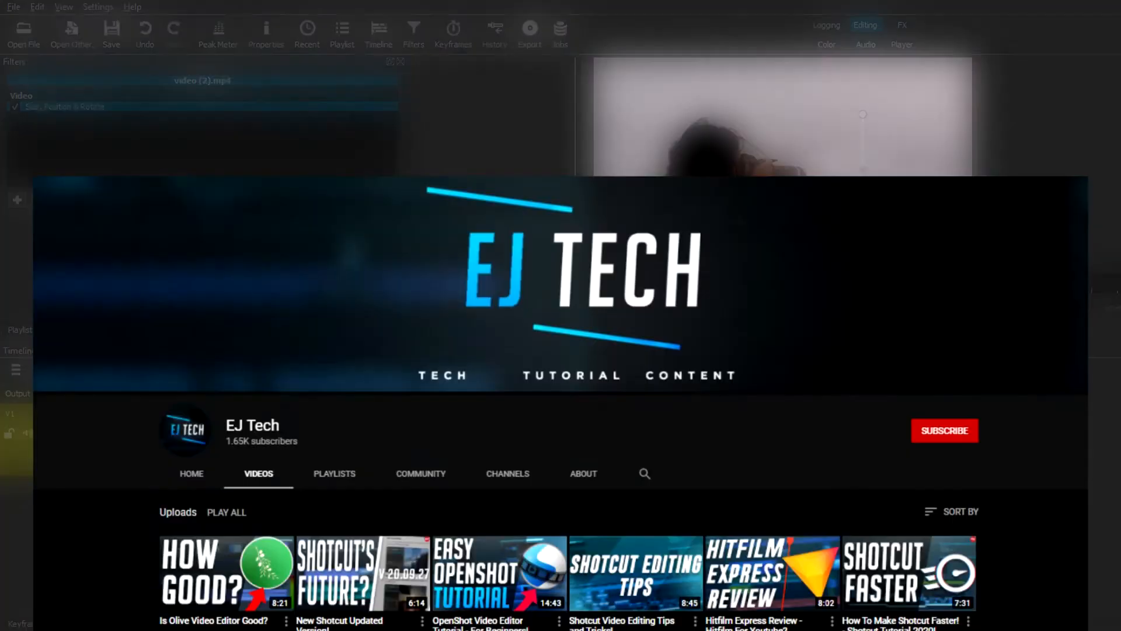
{"action": "scroll", "scroll_direction": "down", "scroll_amount": 3}
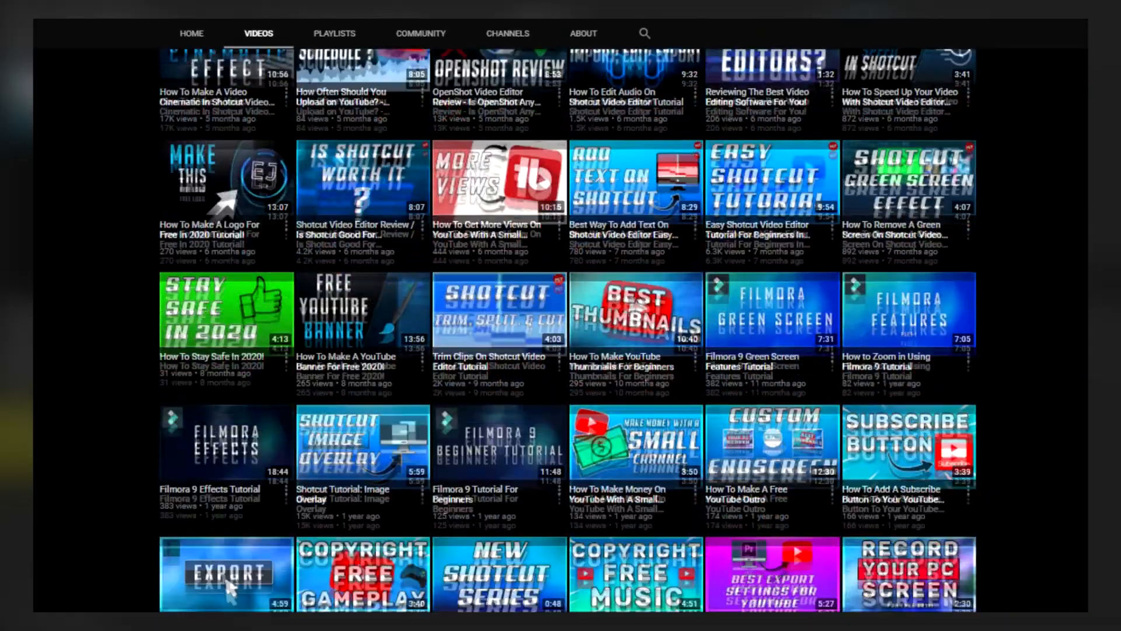
{"action": "scroll", "scroll_direction": "up", "scroll_amount": 3}
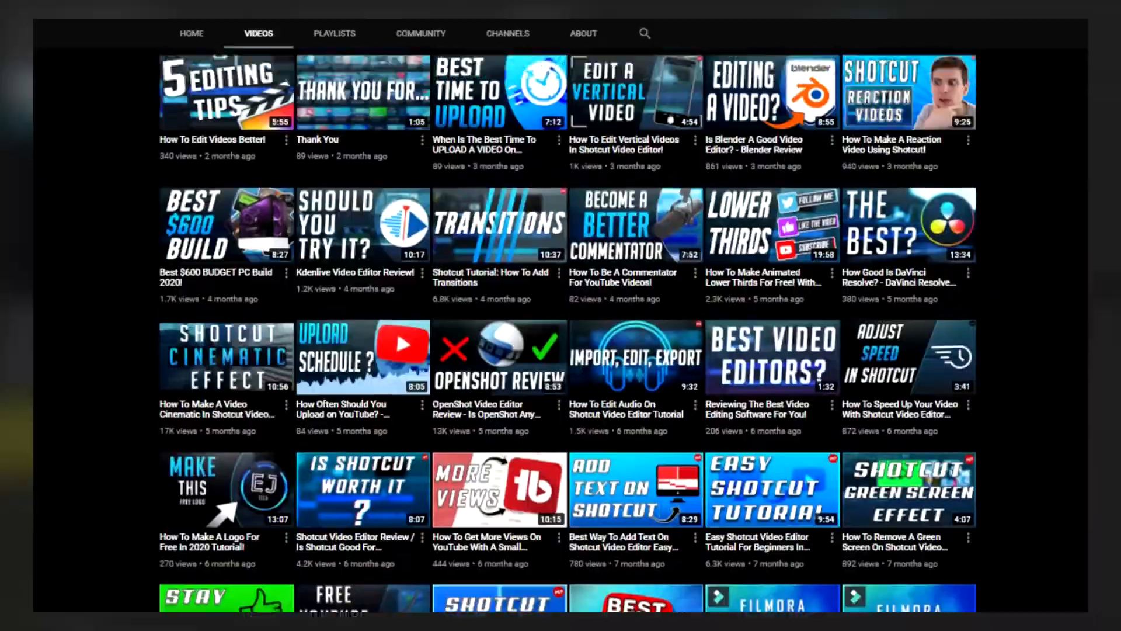